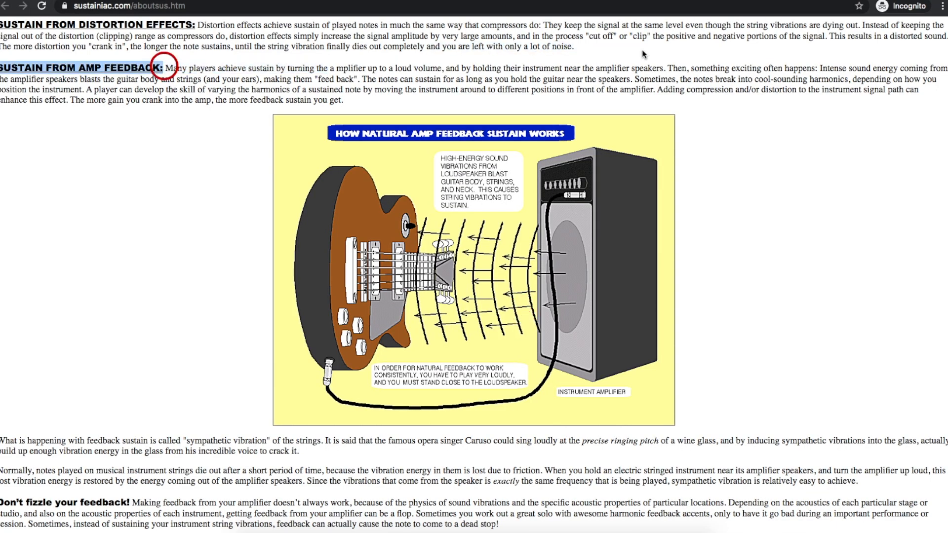
Highlight the opening sentence of the 'Sustain from amp feedback' paragraph.
drag(162, 68, 852, 79)
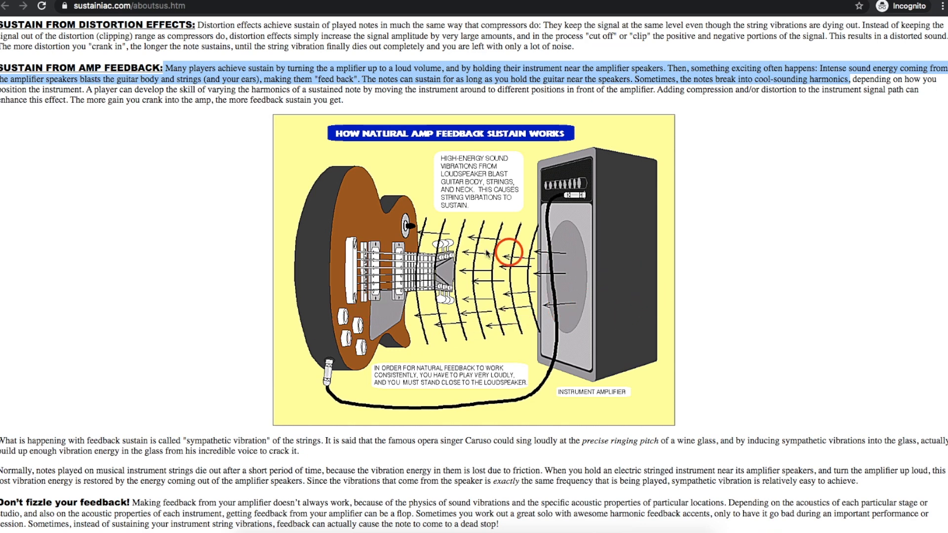
mouse_move(602, 327)
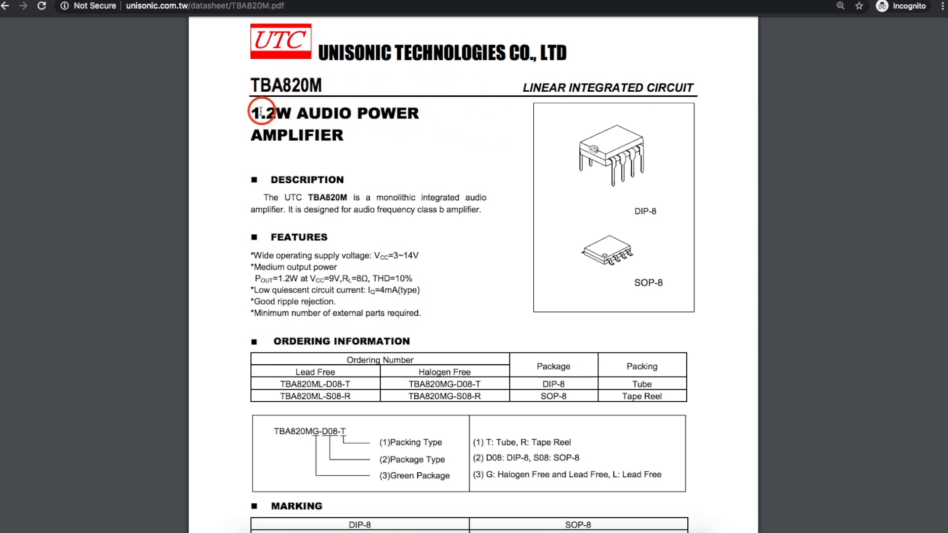
Highlight '1.2W AUDIO POWER' in the TBA820M datasheet heading and read further down.
drag(254, 113, 424, 113)
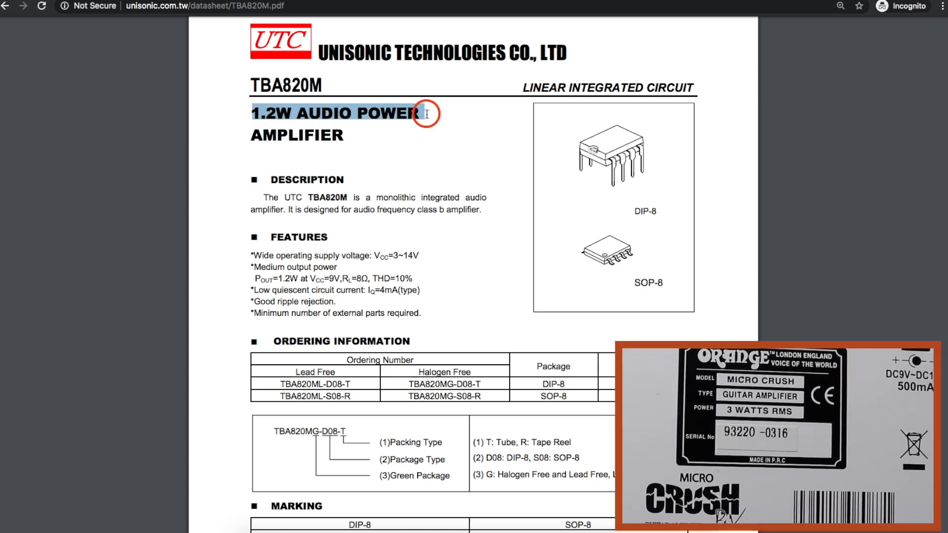
scroll(down, 3)
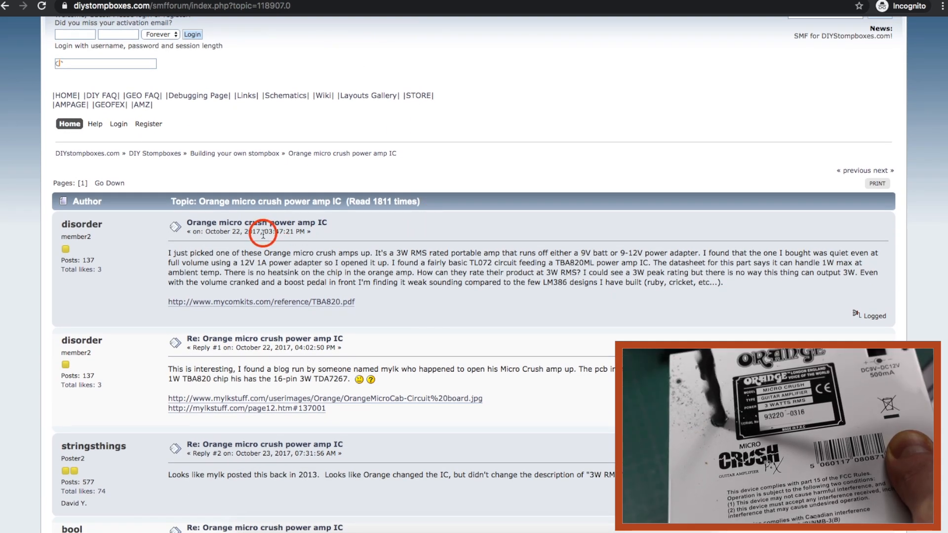
Select the TDA7267 chip name in Reply #1 of the Micro Crush power amp thread.
scroll(down, 3)
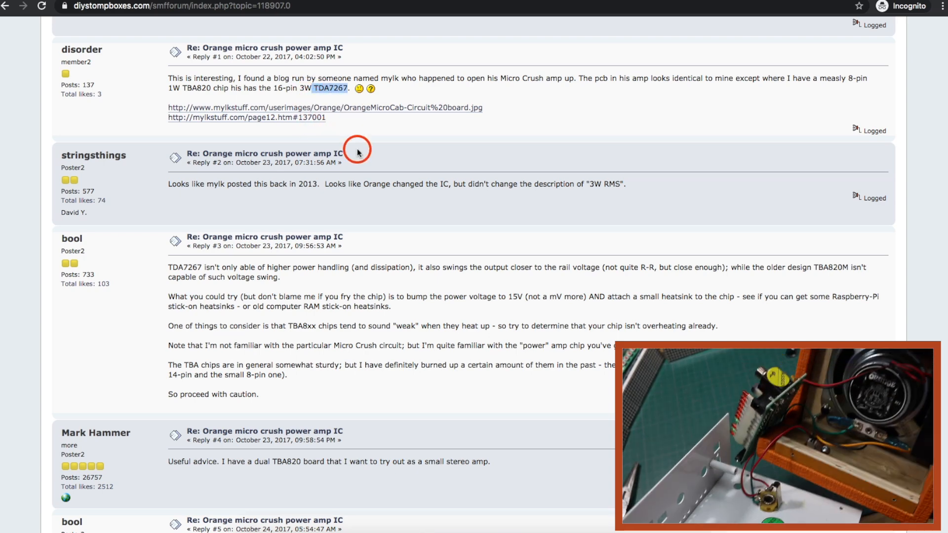
click(329, 89)
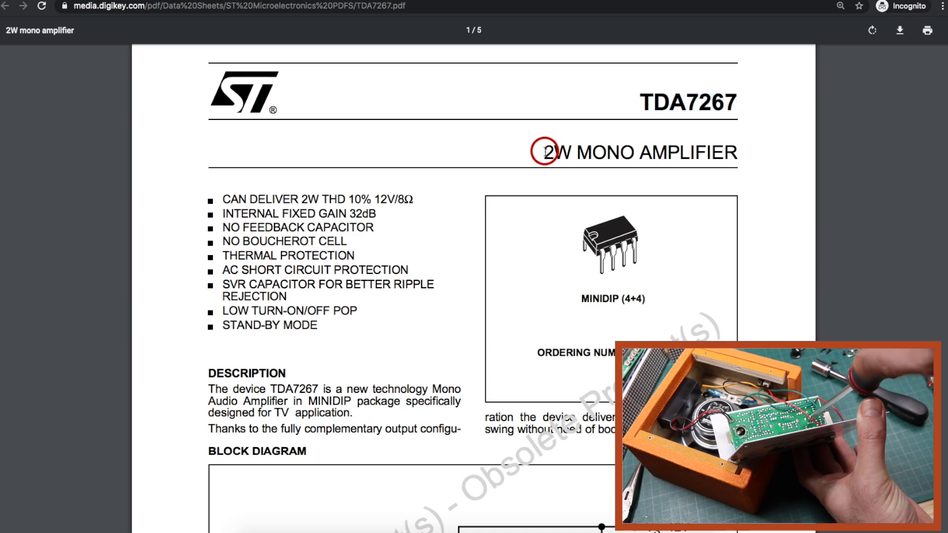
Highlight the '2W MONO AMPLIFIER' title and move down to the TDA7267 application circuit.
drag(544, 152, 736, 152)
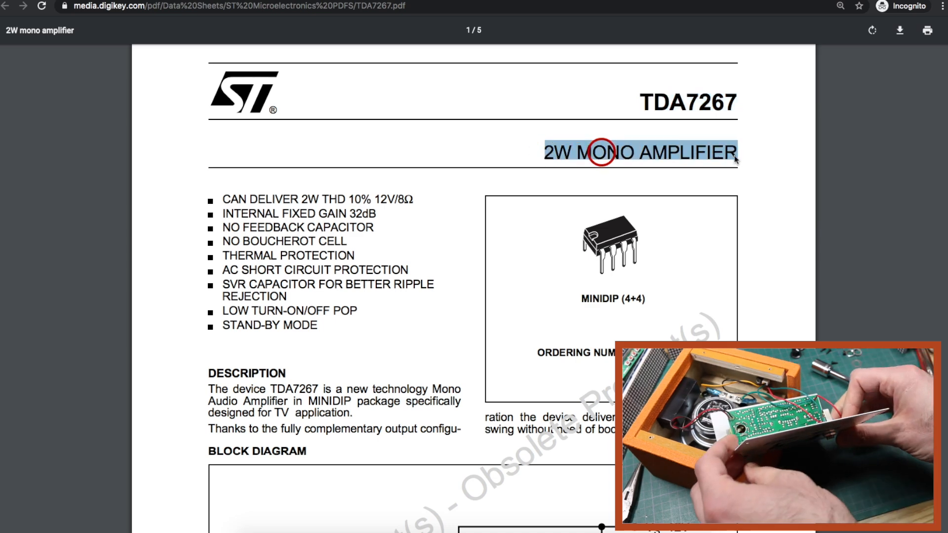
scroll(down, 3)
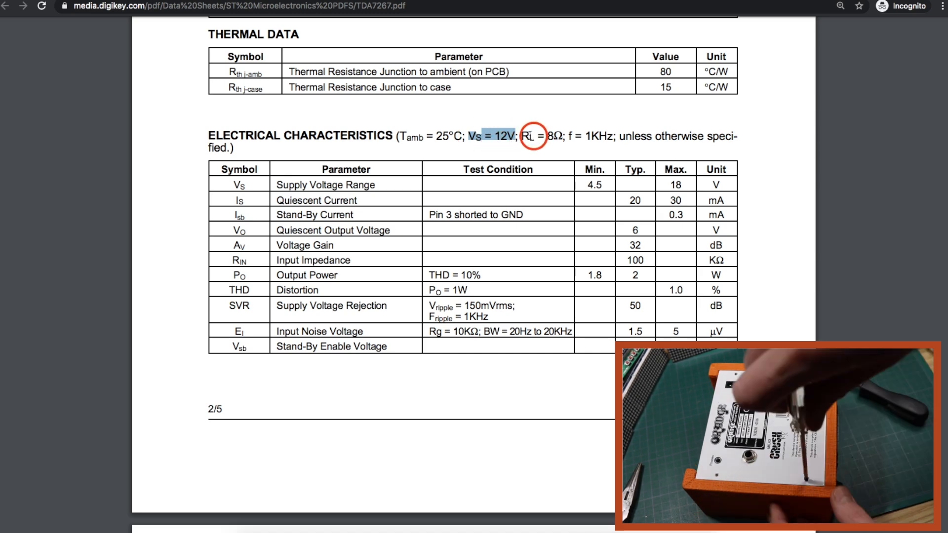
scroll(down, 3)
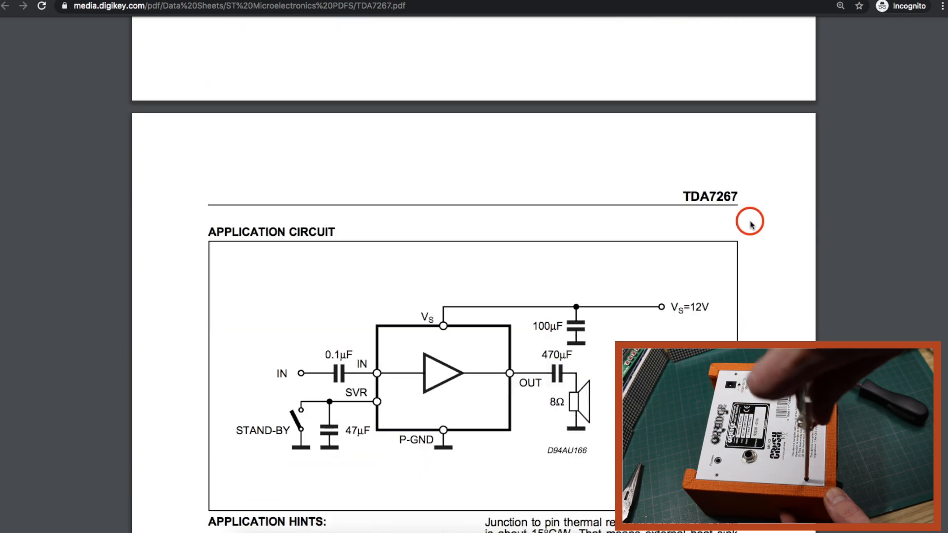
scroll(down, 3)
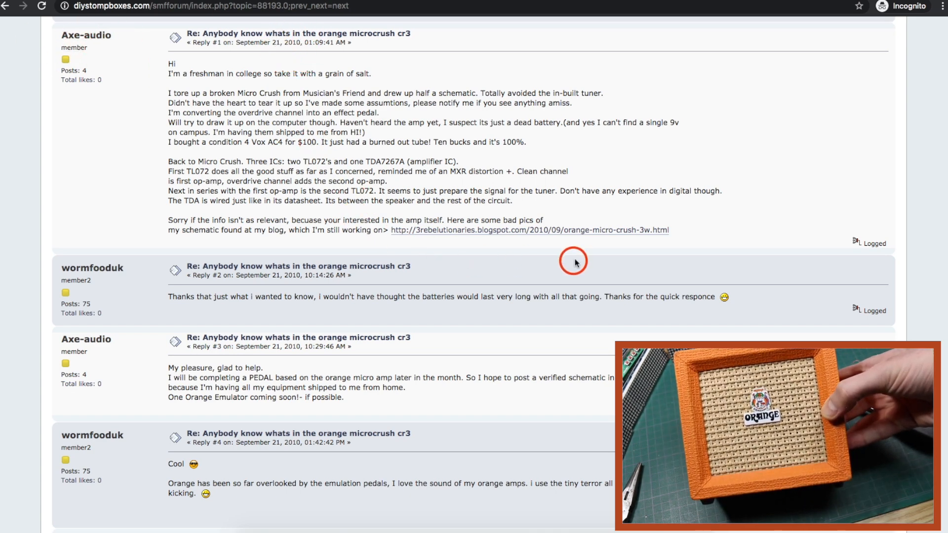
Open the blogspot Micro Crush 3W post and view its lower hand-drawn schematic photo.
click(529, 232)
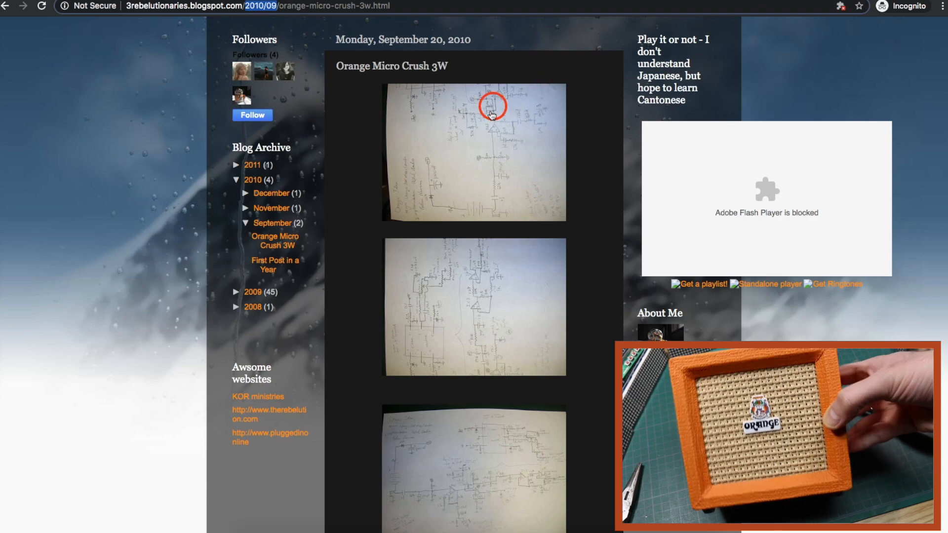
scroll(down, 3)
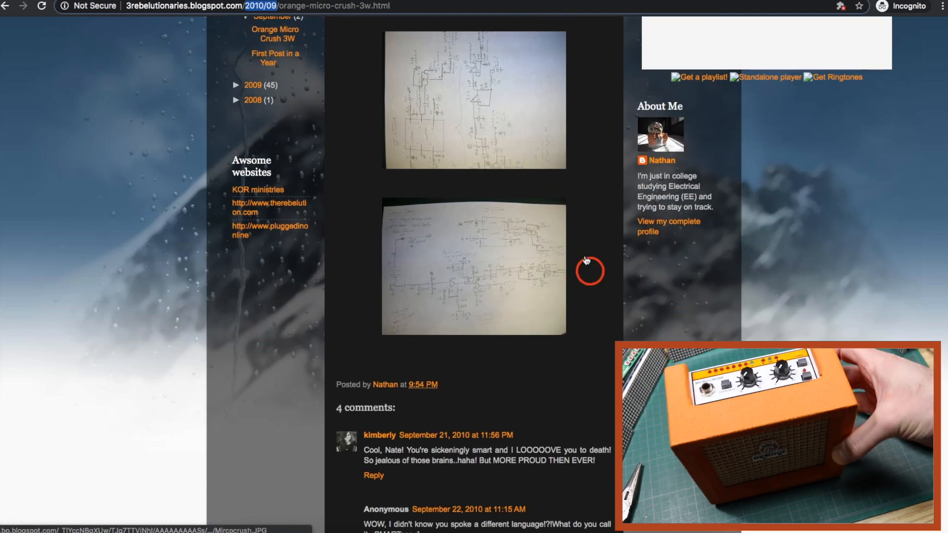
click(472, 266)
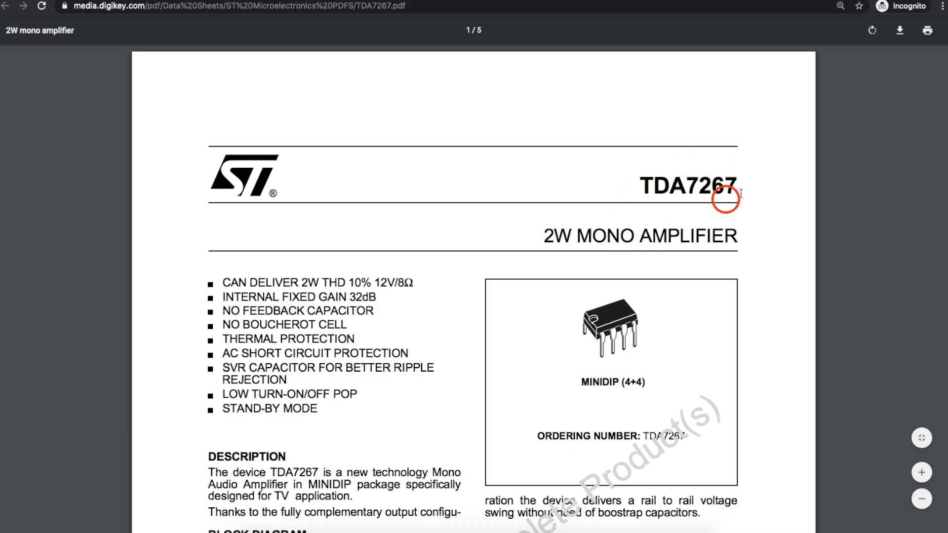
scroll(down, 3)
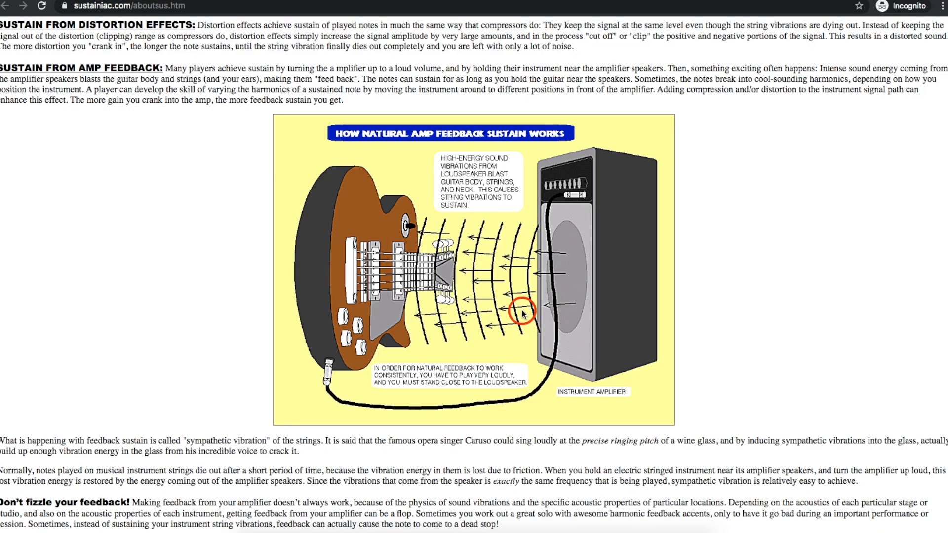
mouse_move(519, 327)
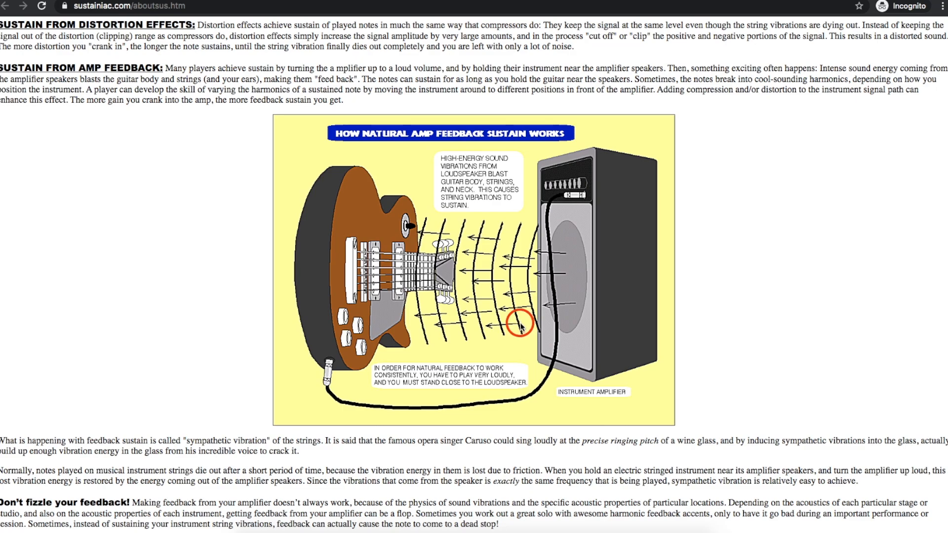